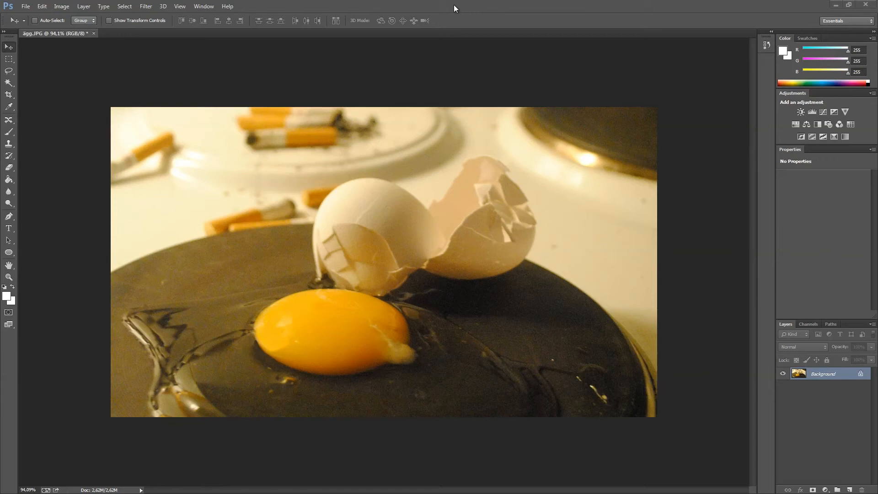
mouse_move(421, 35)
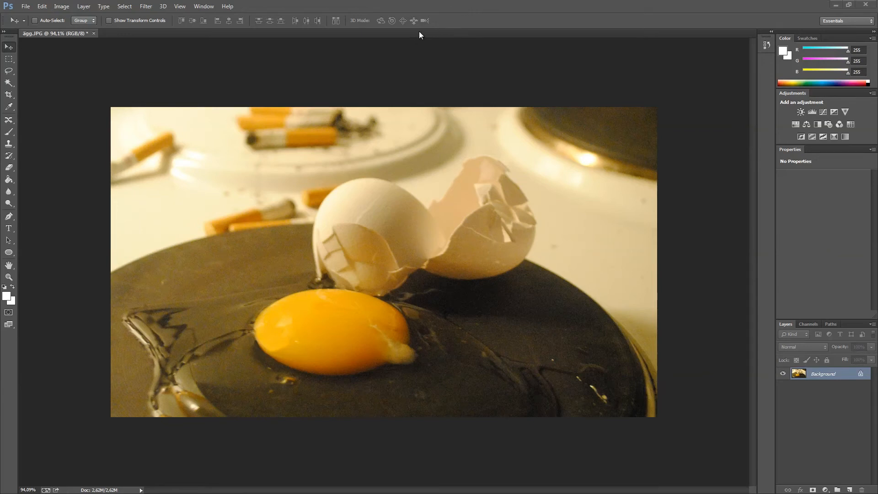
mouse_move(248, 105)
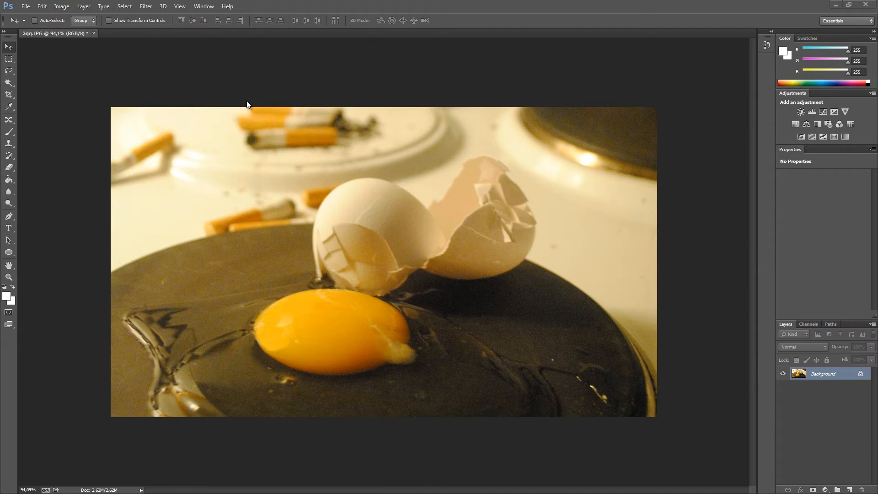
mouse_move(189, 72)
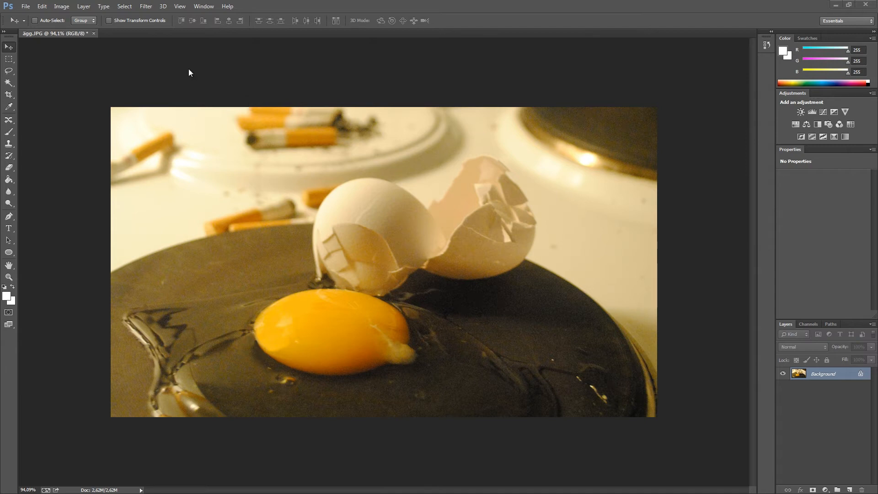
mouse_move(210, 92)
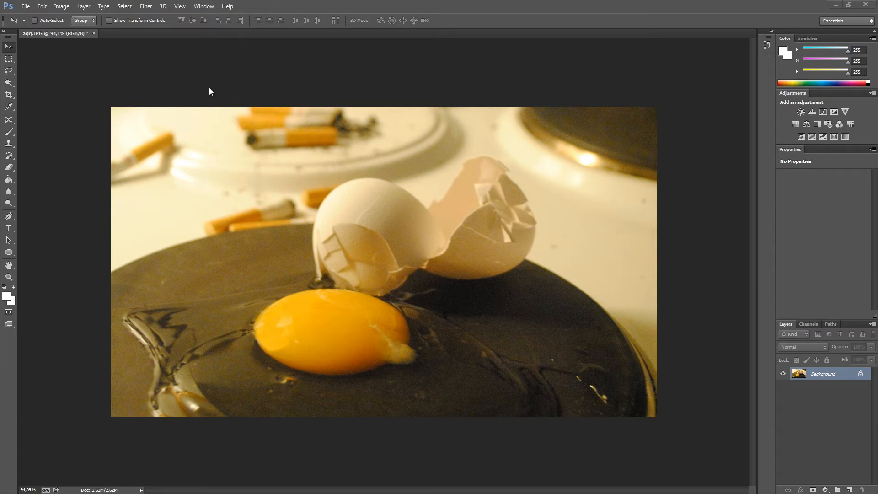
mouse_move(369, 322)
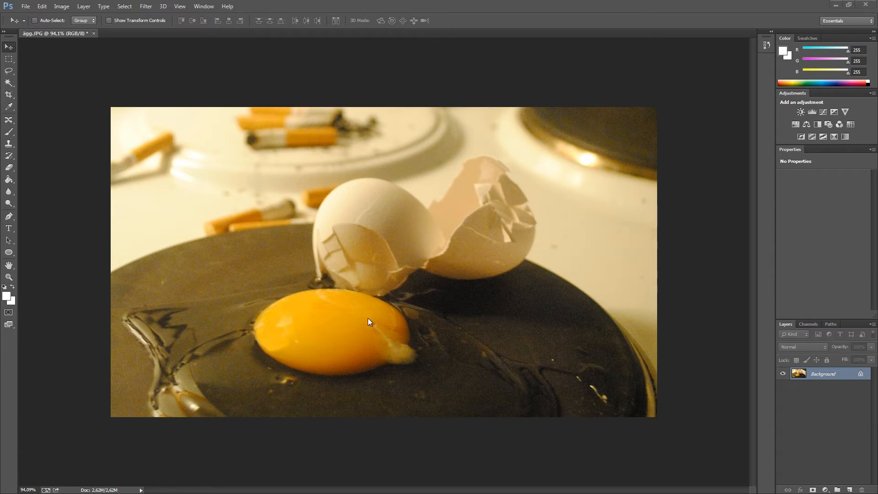
mouse_move(367, 303)
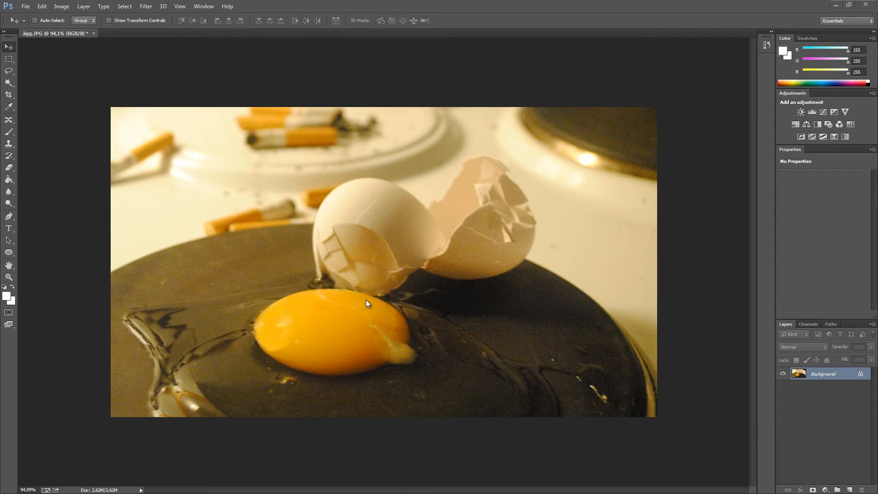
mouse_move(404, 376)
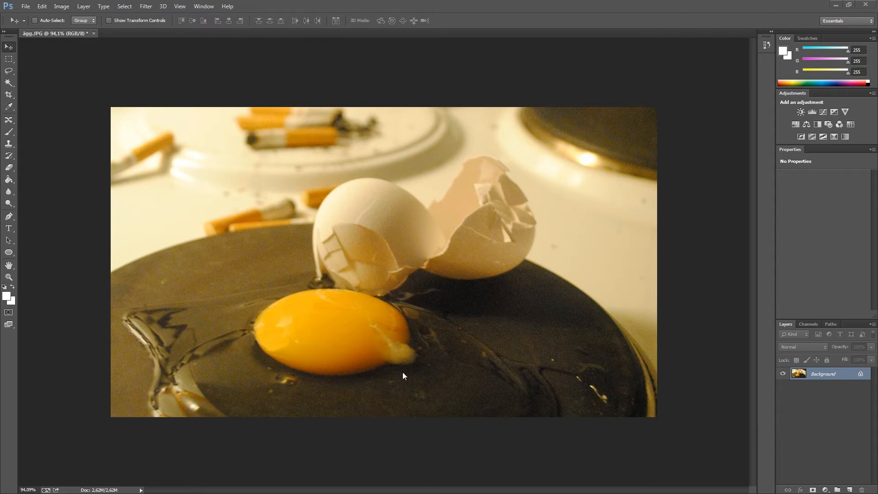
mouse_move(364, 82)
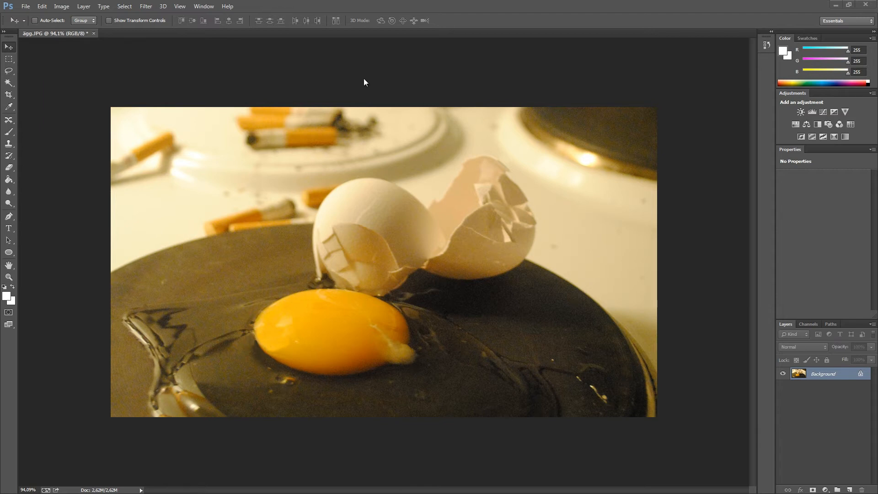
mouse_move(319, 67)
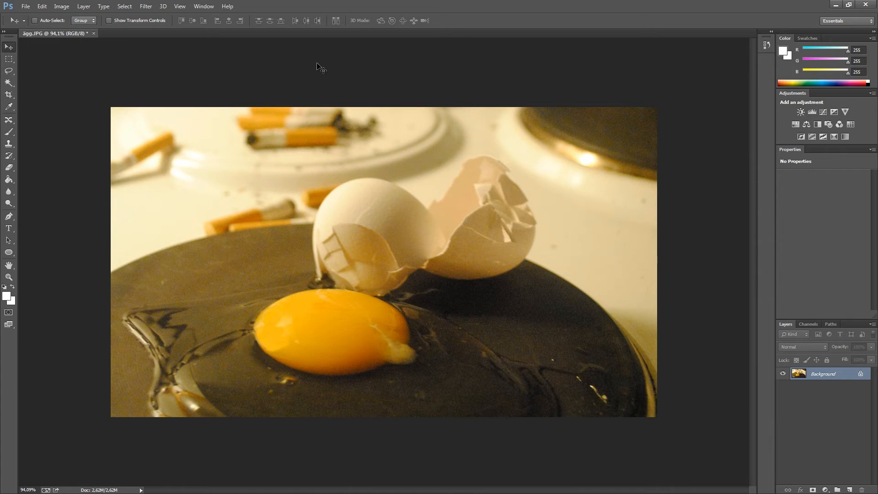
Open the Color Range dialog from the Select menu
left_click(125, 6)
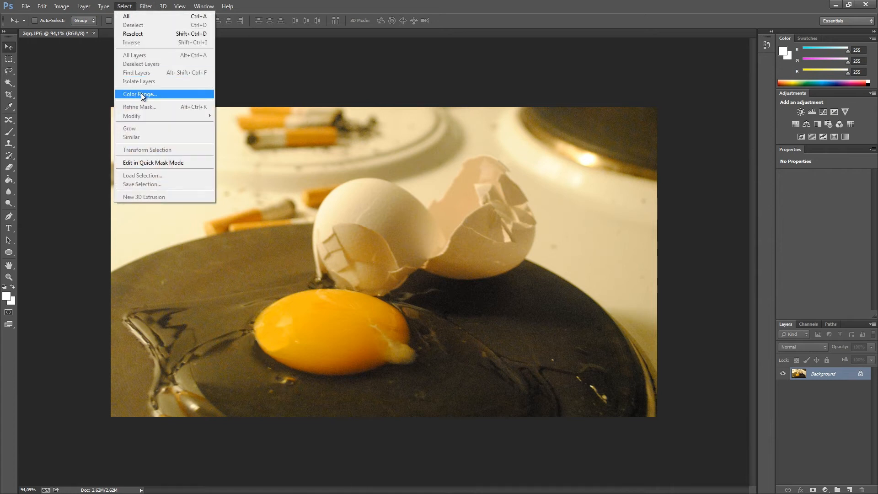
left_click(139, 93)
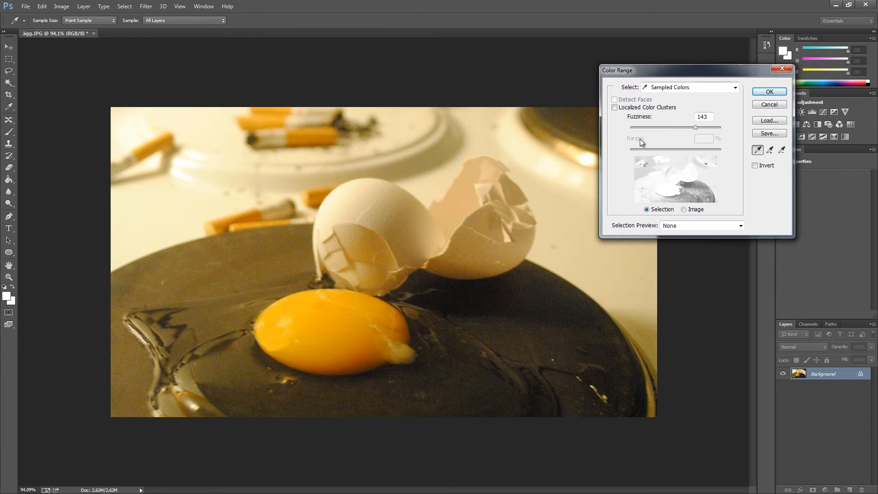
mouse_move(651, 137)
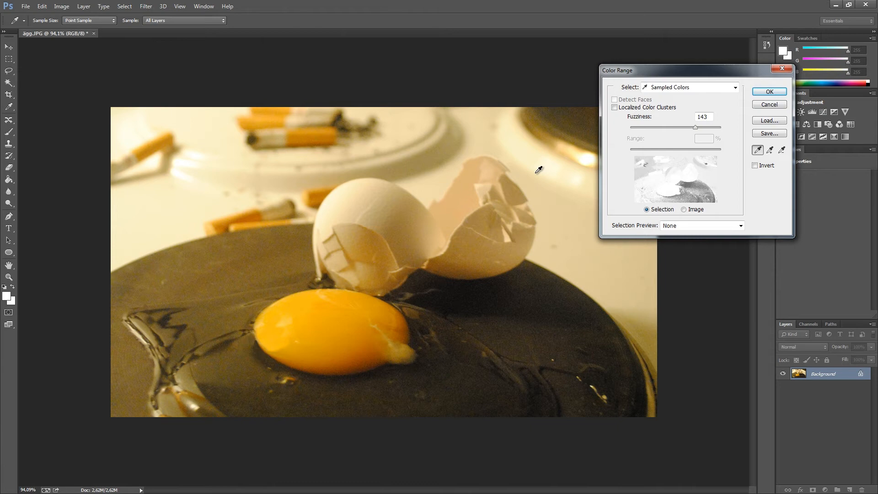
mouse_move(193, 213)
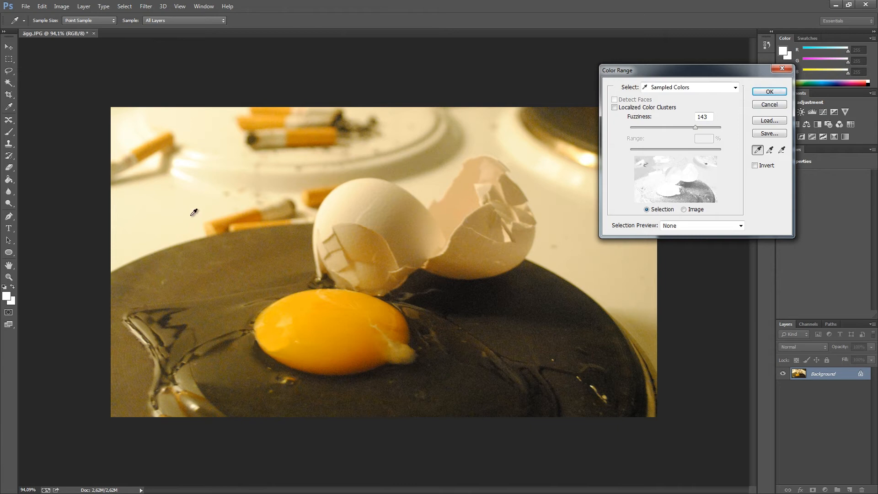
mouse_move(299, 296)
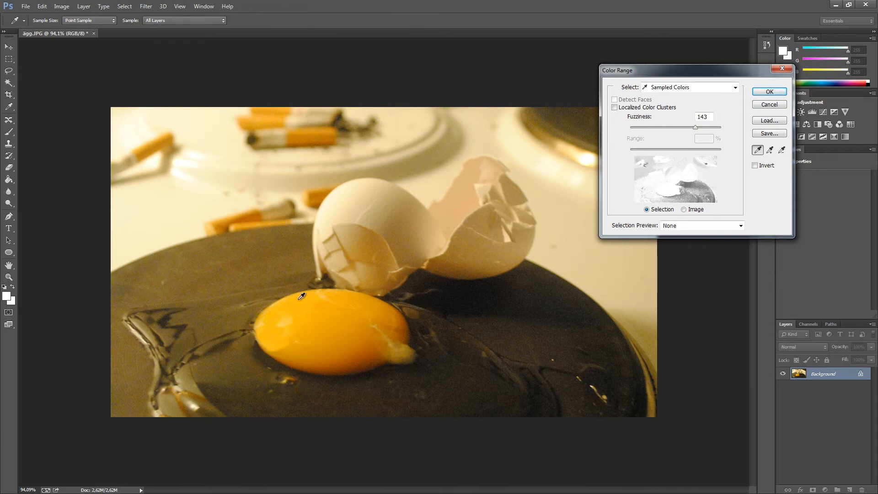
mouse_move(625, 241)
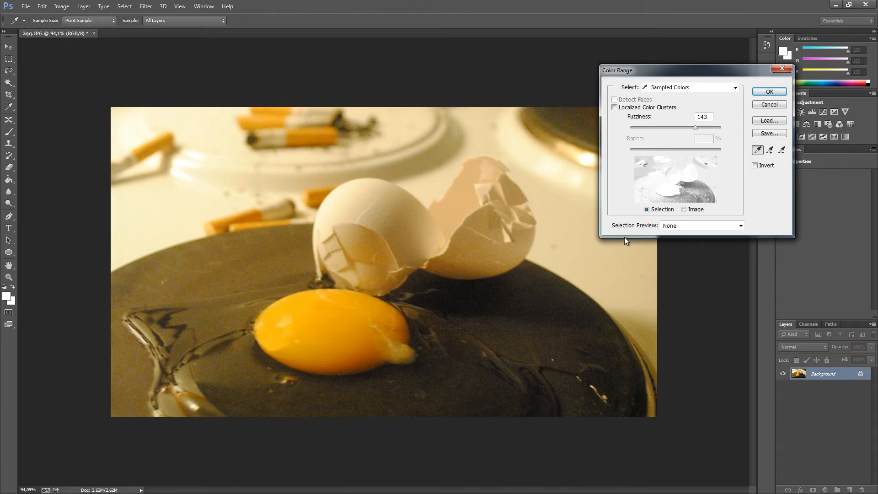
mouse_move(644, 230)
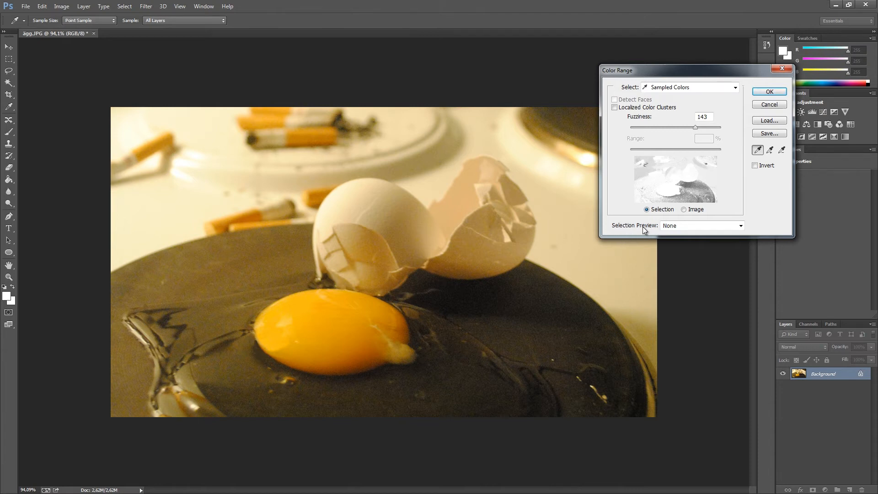
Switch the Color Range selection preview to Black Matte
left_click(700, 225)
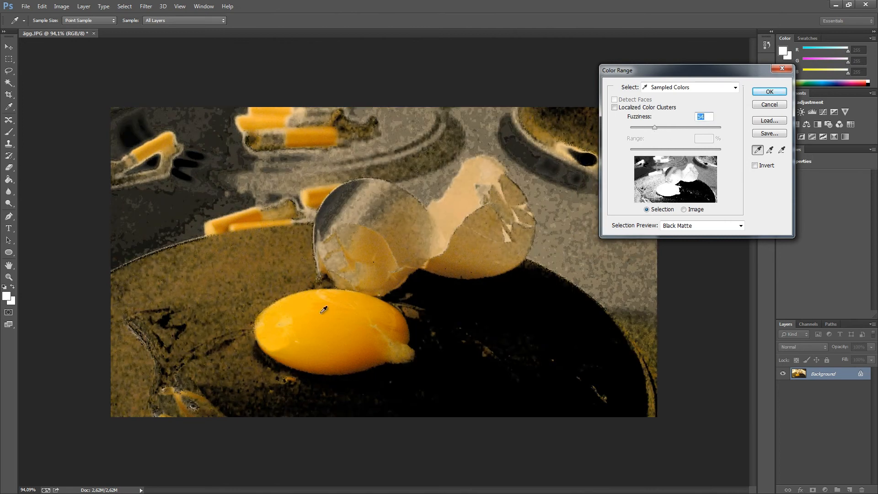
Sample the yolk's yellow, then add its lower and edge shades to the selection
left_click(323, 309)
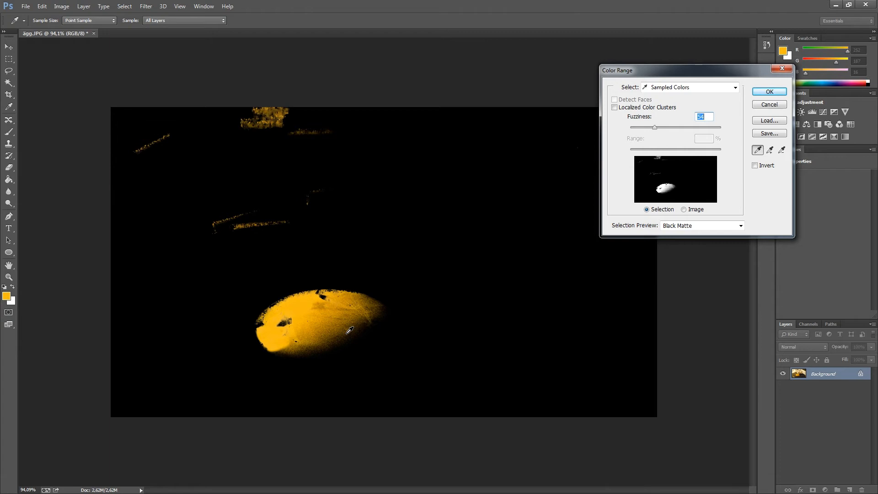
left_click(370, 344)
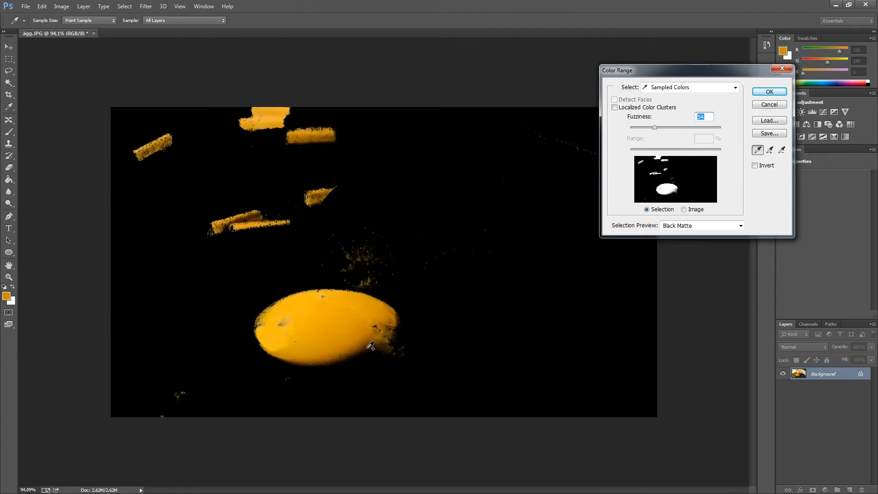
left_click(363, 358)
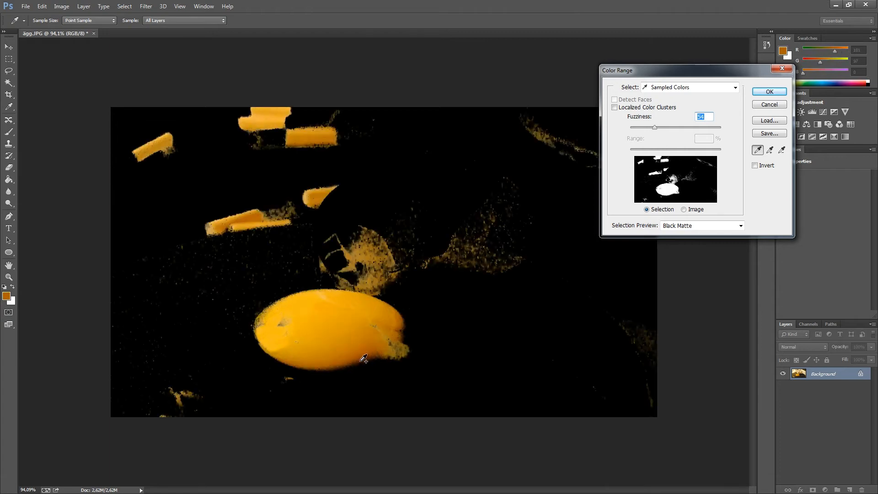
left_click(401, 344)
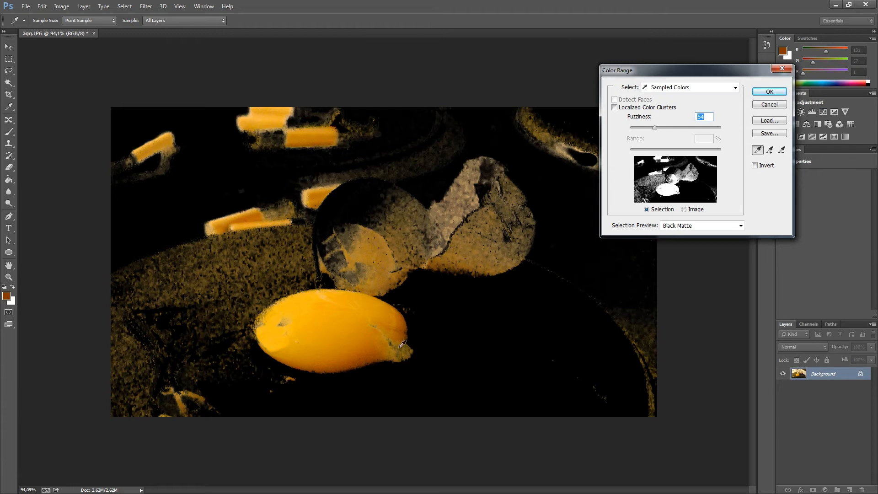
mouse_move(319, 244)
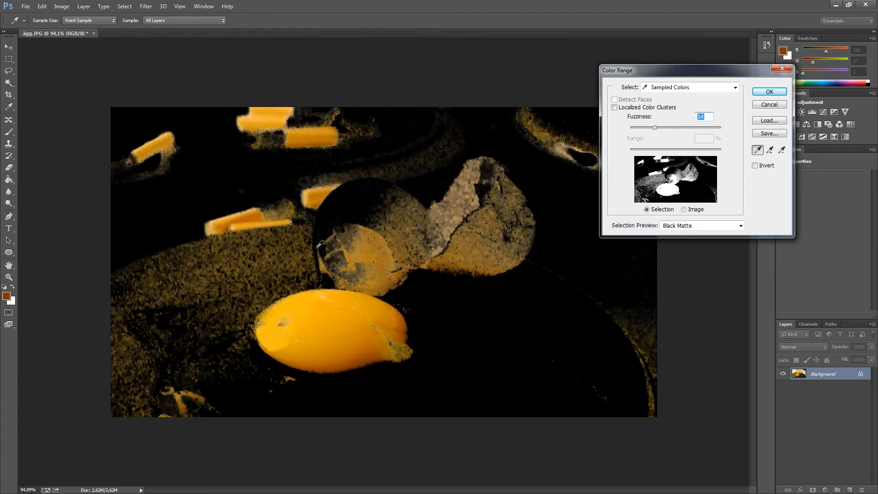
mouse_move(200, 413)
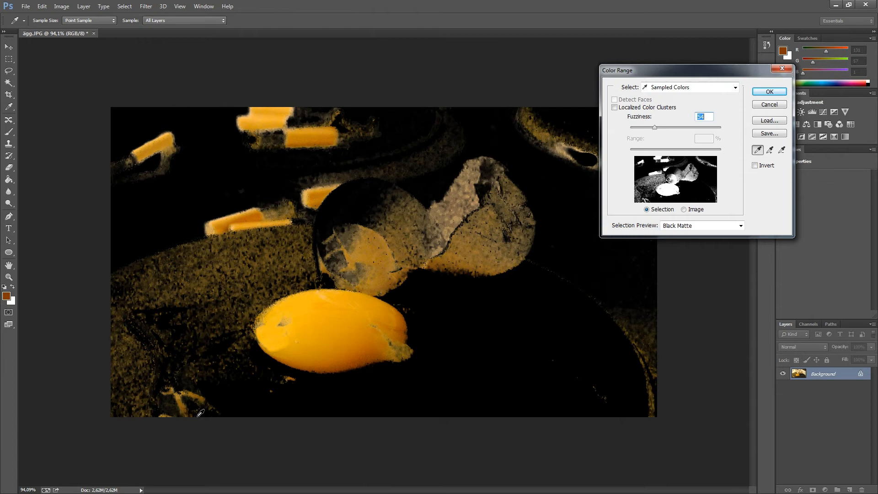
mouse_move(296, 190)
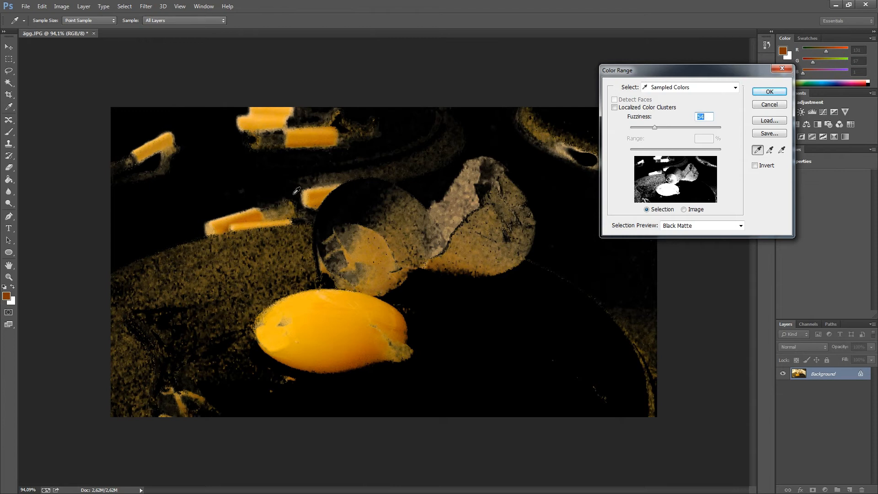
mouse_move(632, 162)
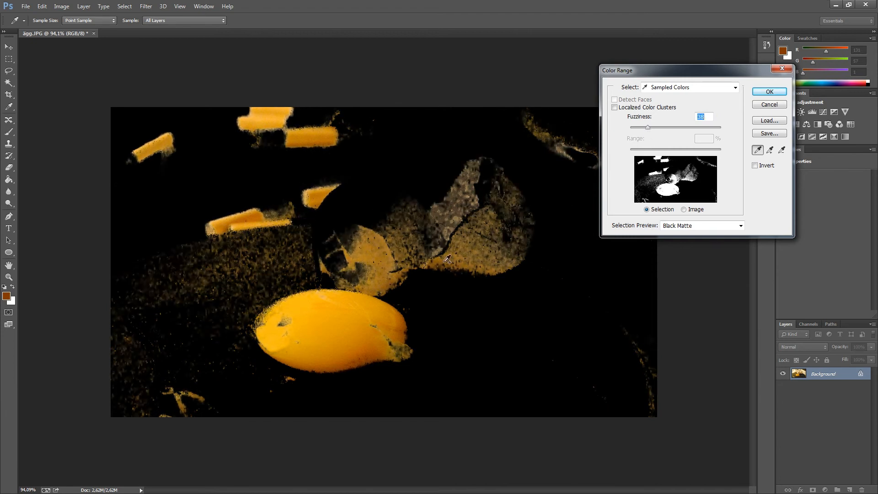
mouse_move(297, 279)
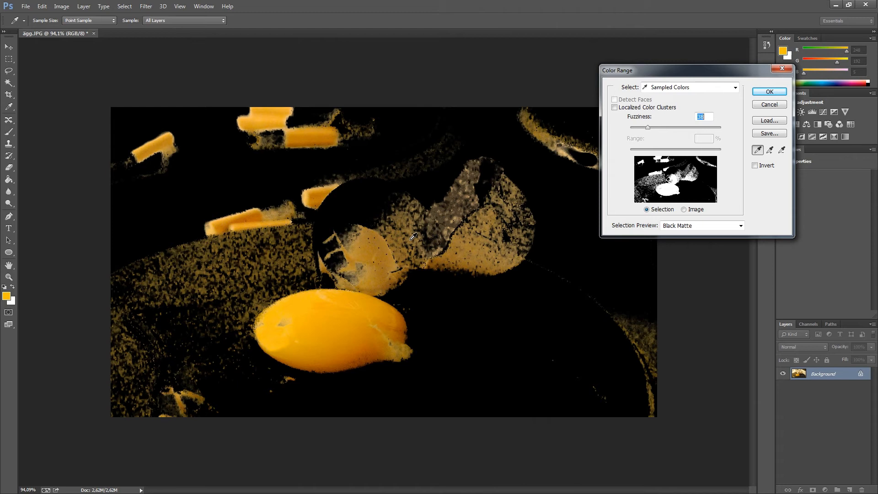
mouse_move(307, 327)
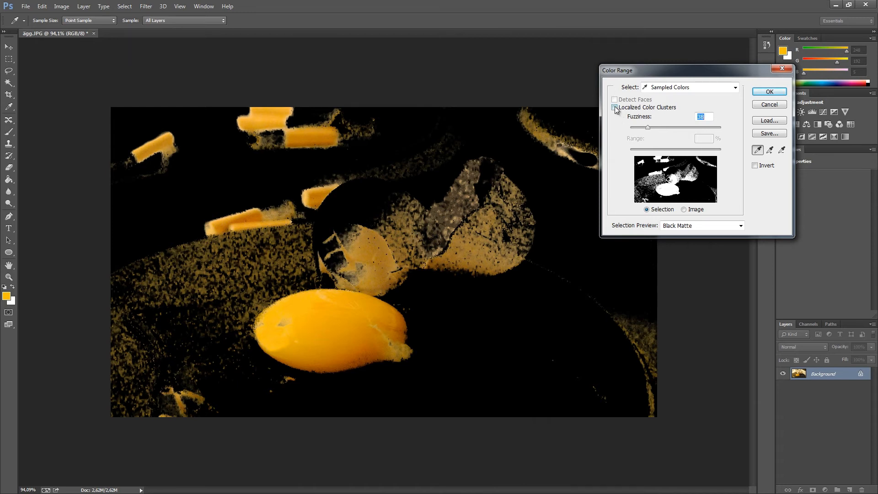
Enable Localized Color Clusters and resample the yolk colour
left_click(614, 107)
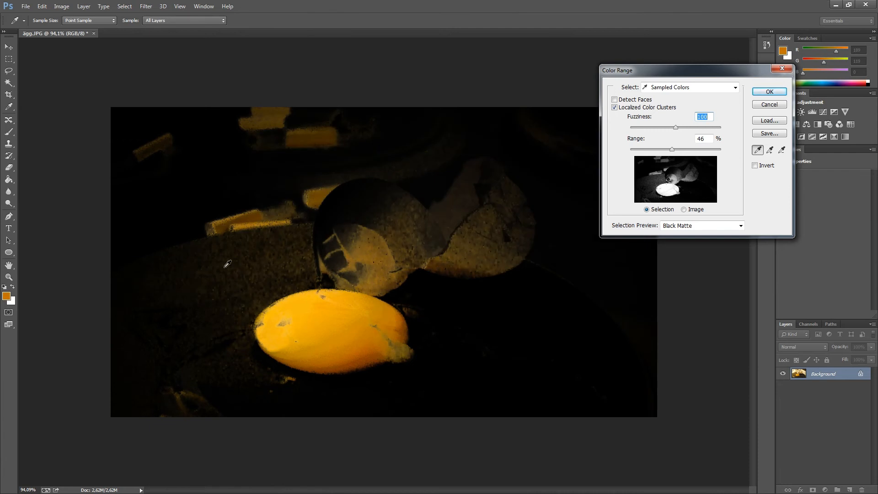
mouse_move(688, 135)
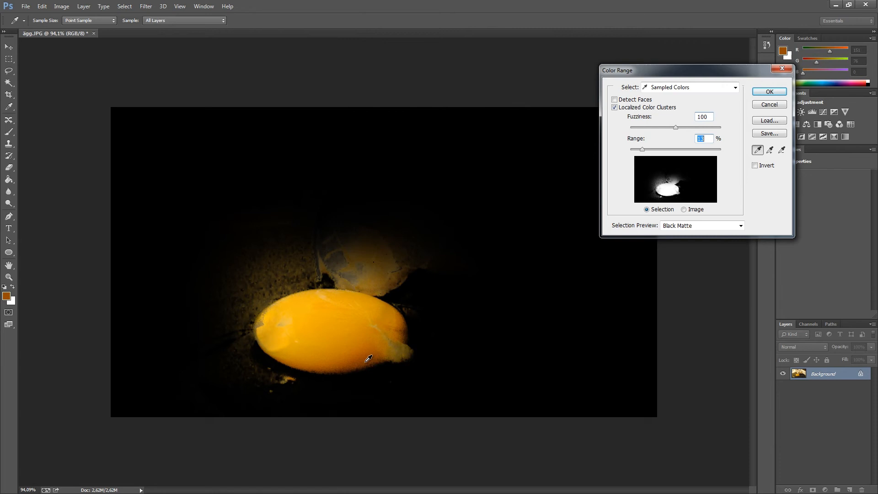
mouse_move(343, 321)
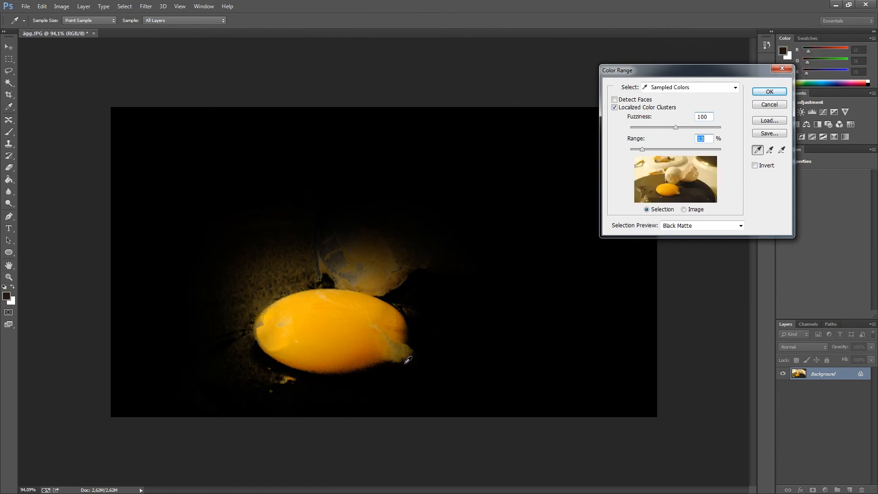
left_click(425, 251)
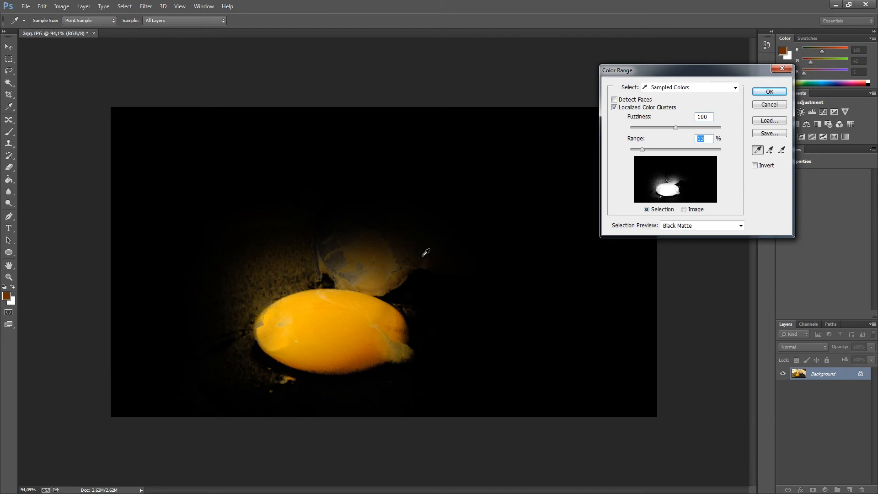
mouse_move(405, 258)
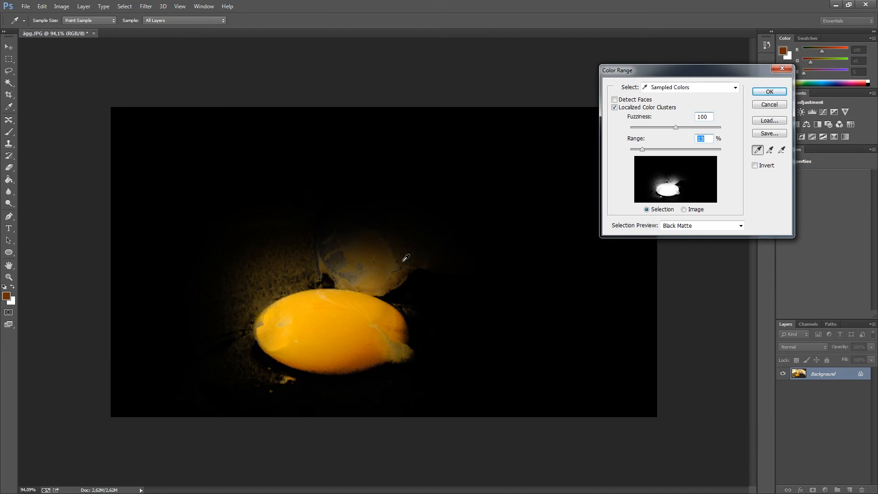
mouse_move(269, 270)
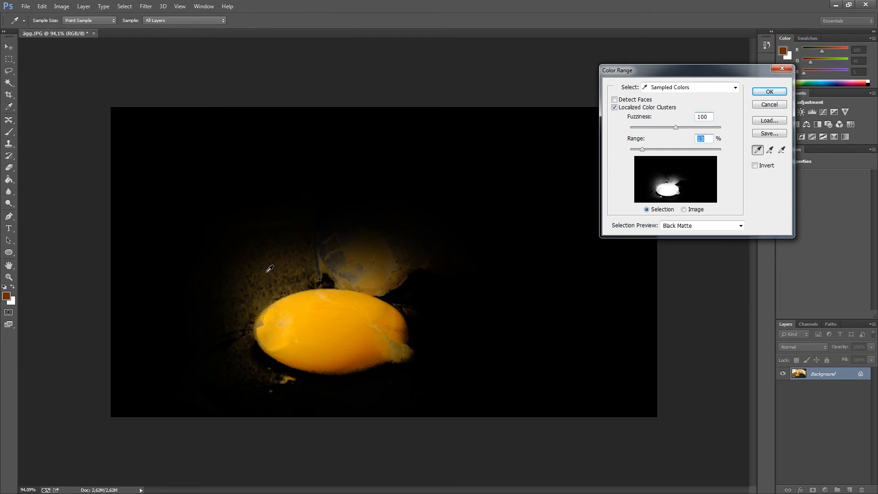
mouse_move(485, 246)
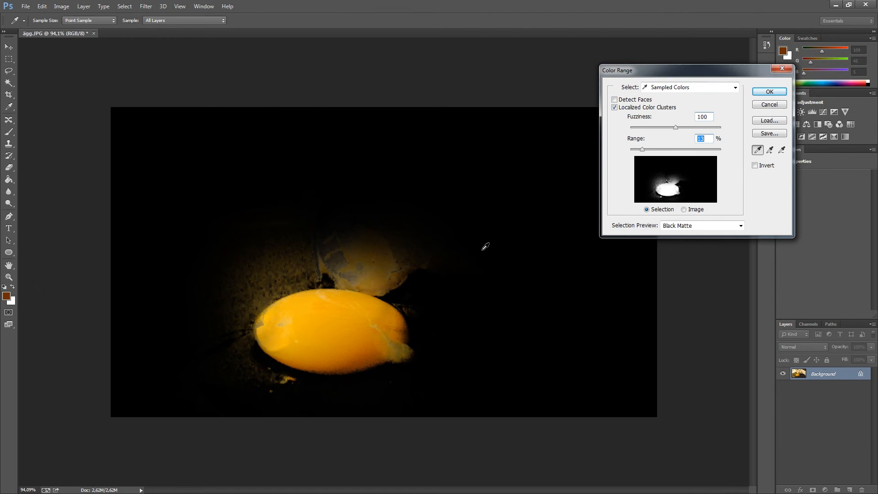
mouse_move(768, 91)
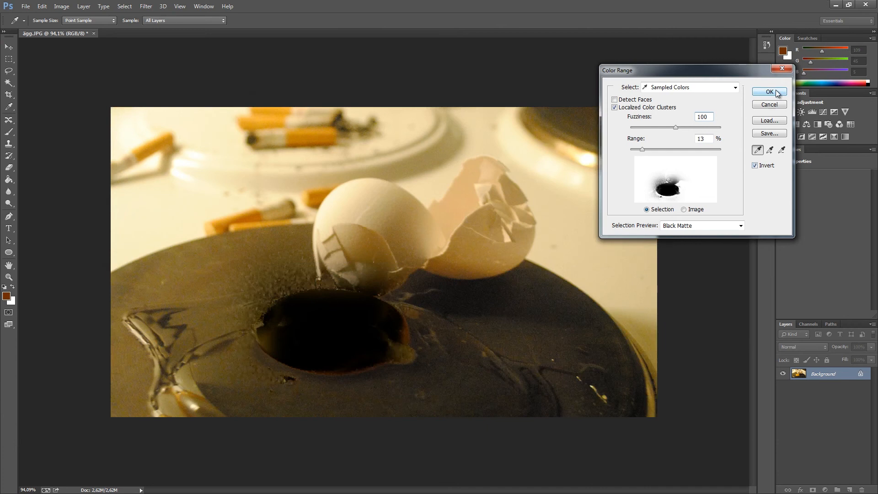
Confirm the inverted Color Range selection covering everything but the yolk
left_click(768, 92)
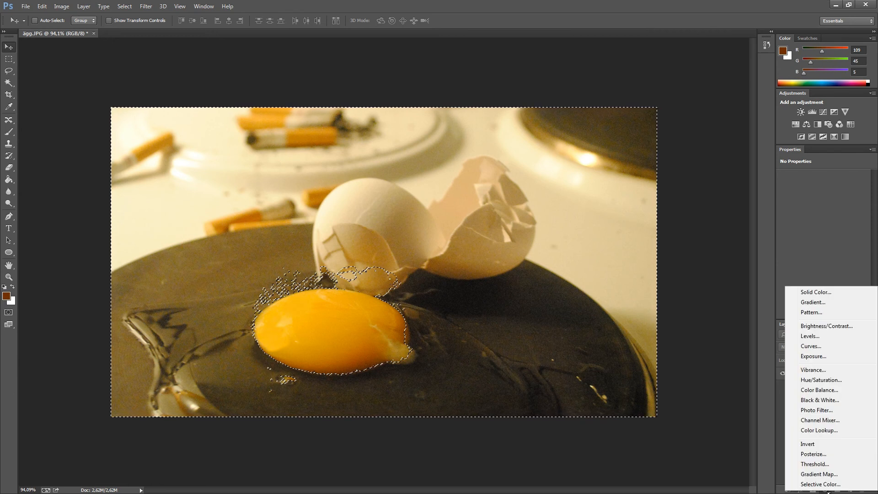
mouse_move(819, 400)
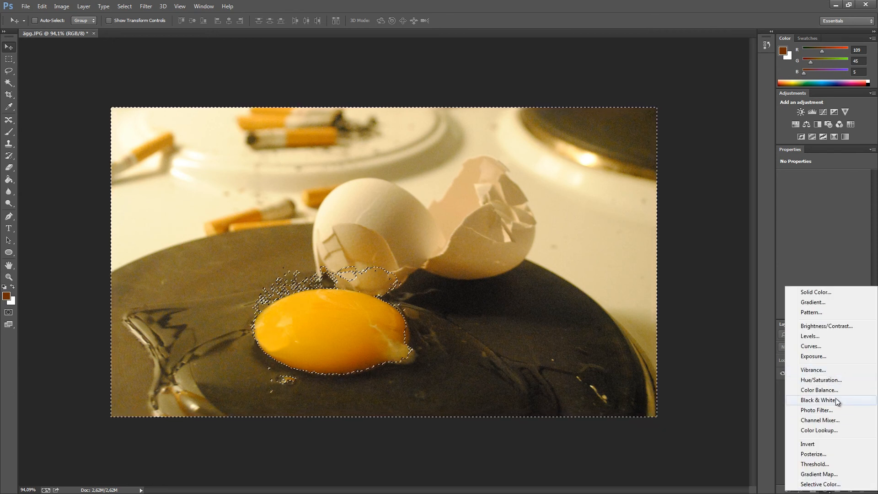
Add a Black & White adjustment layer masked to the current selection
left_click(819, 399)
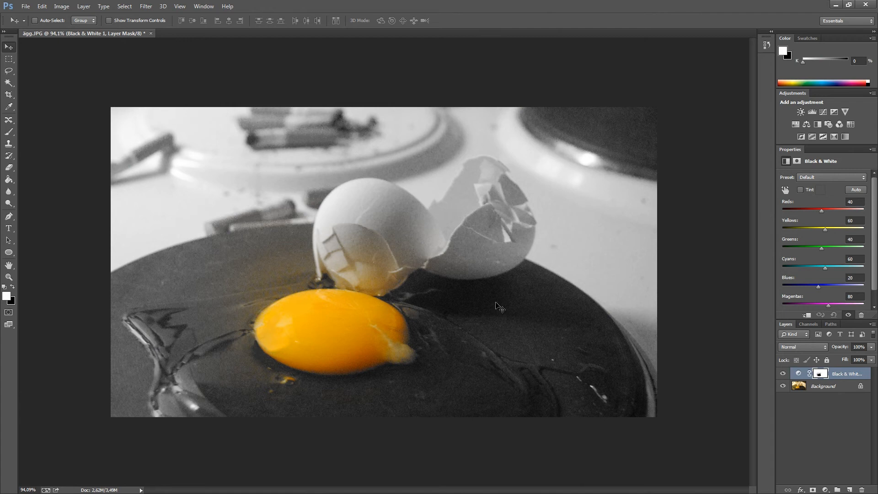
mouse_move(778, 399)
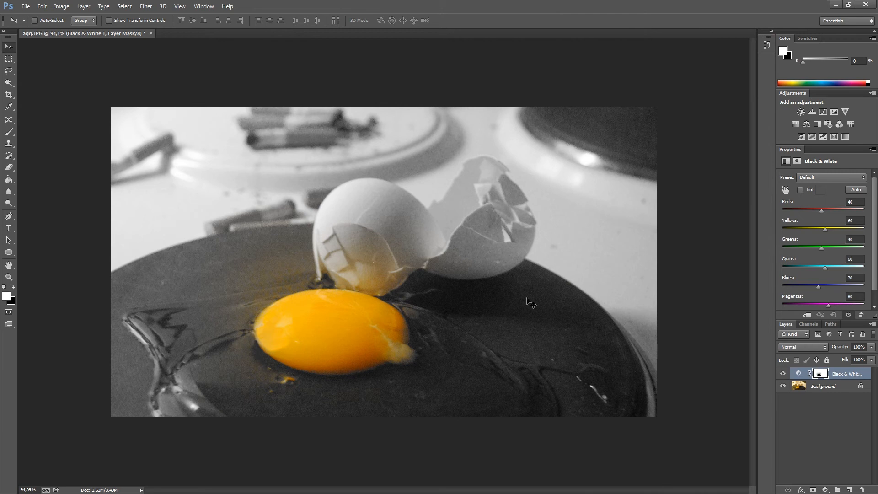
mouse_move(239, 256)
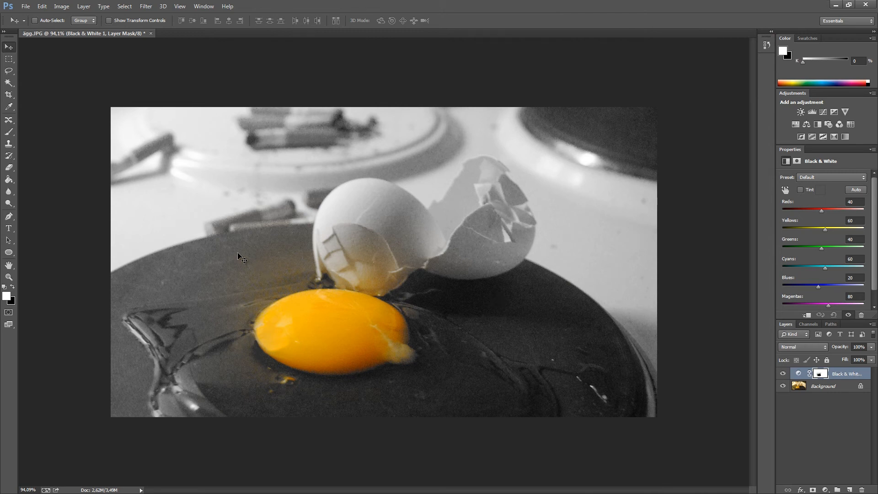
mouse_move(242, 287)
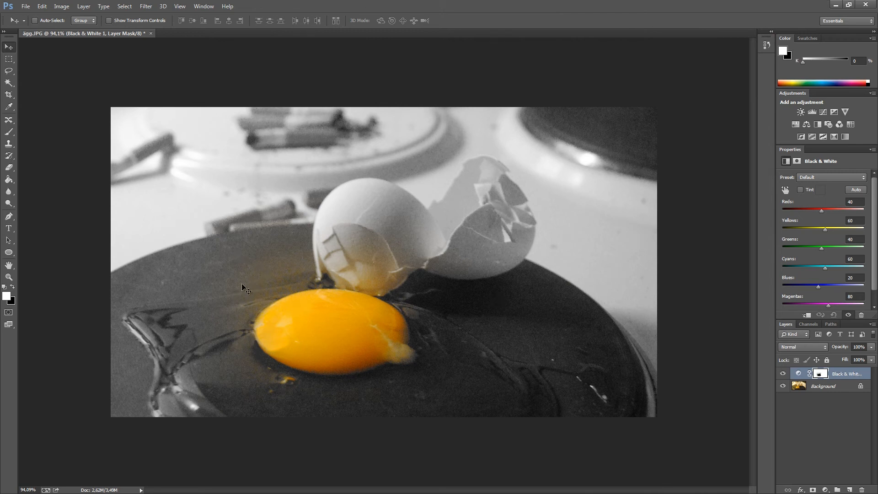
mouse_move(27, 164)
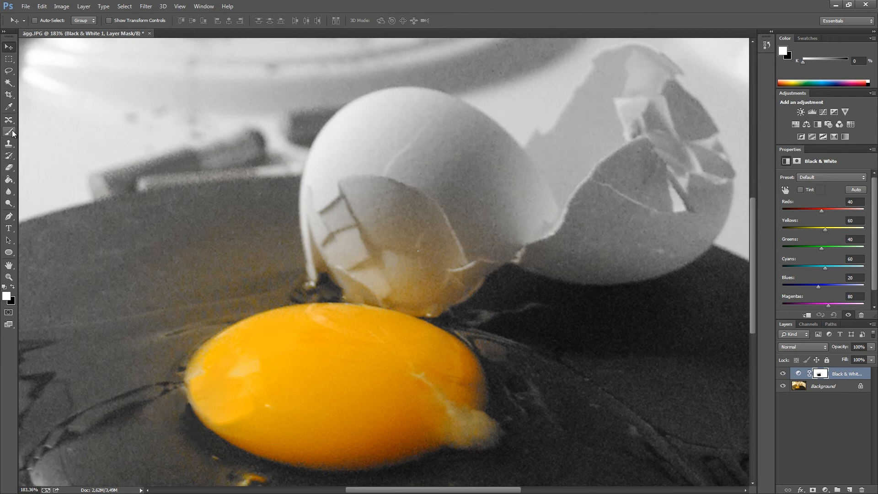
Select the Brush tool with a 96 px size and adjusted hardness
left_click(9, 133)
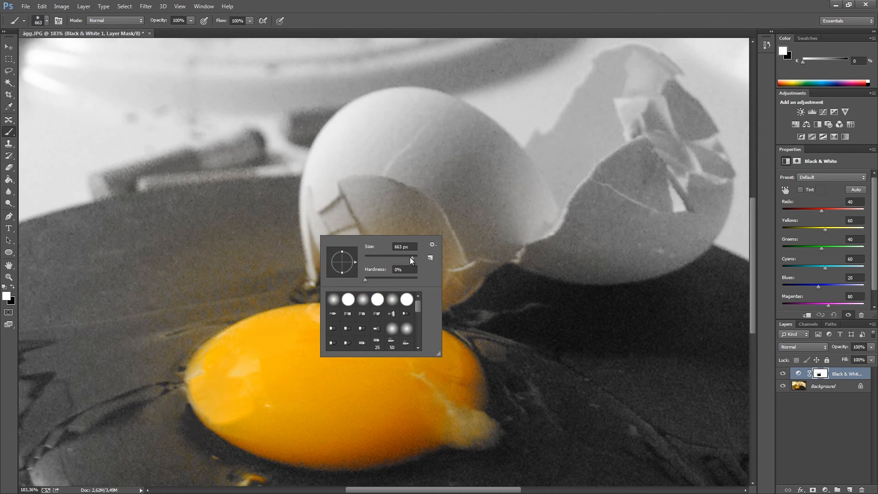
triple_click(404, 247)
type("96")
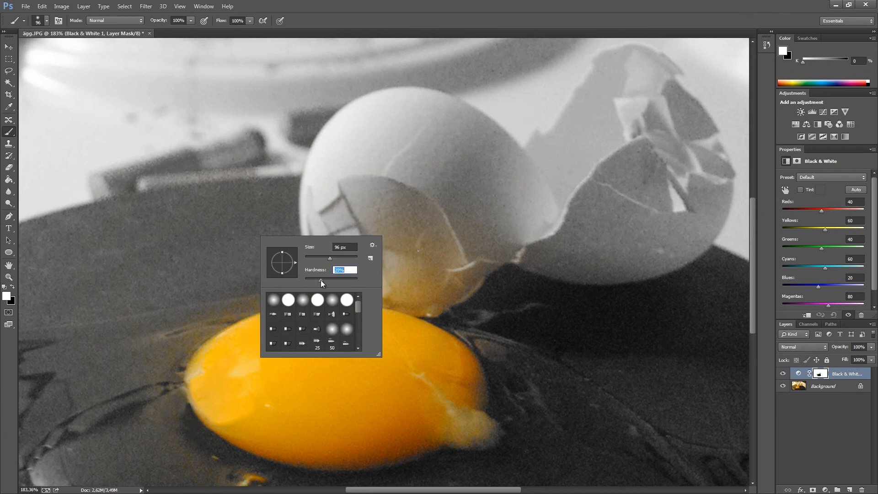
left_click(462, 263)
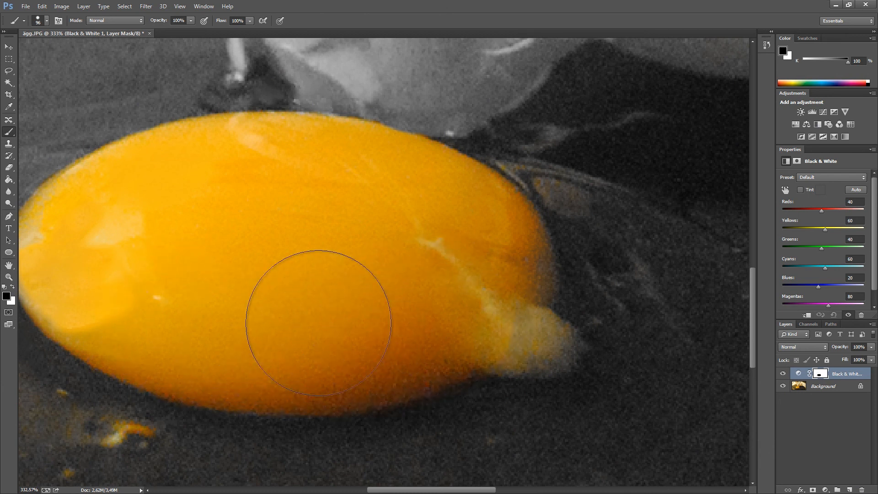
Open the brush size and hardness options on the yolk edge
right_click(319, 324)
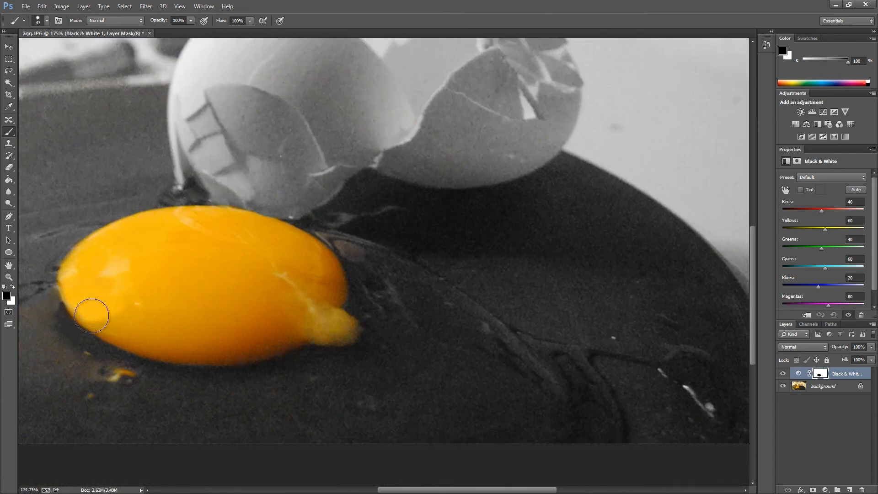
mouse_move(258, 328)
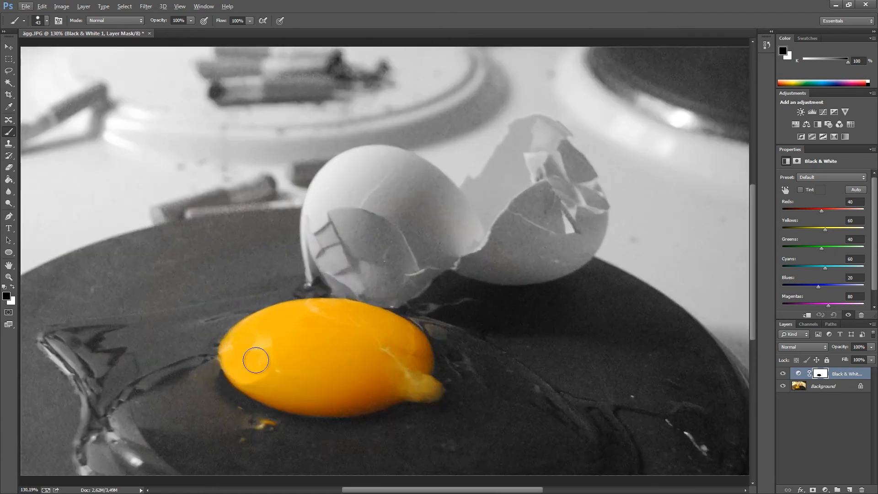
mouse_move(227, 427)
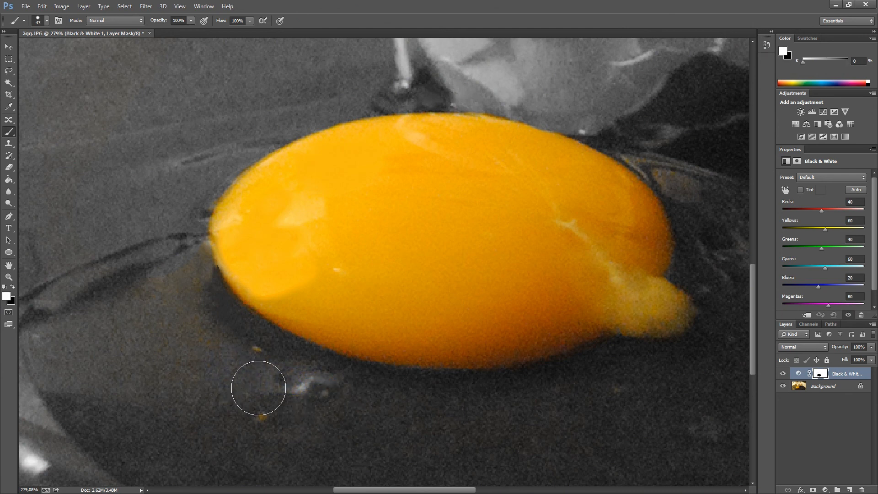
mouse_move(189, 274)
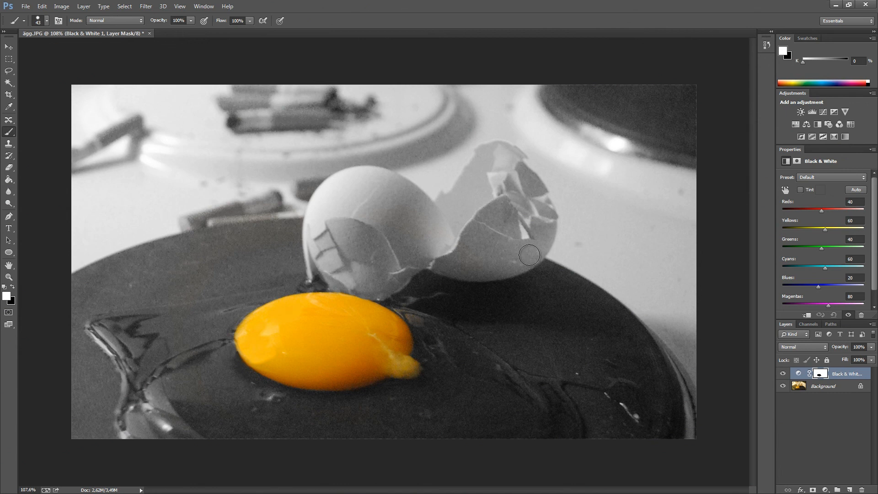
mouse_move(309, 365)
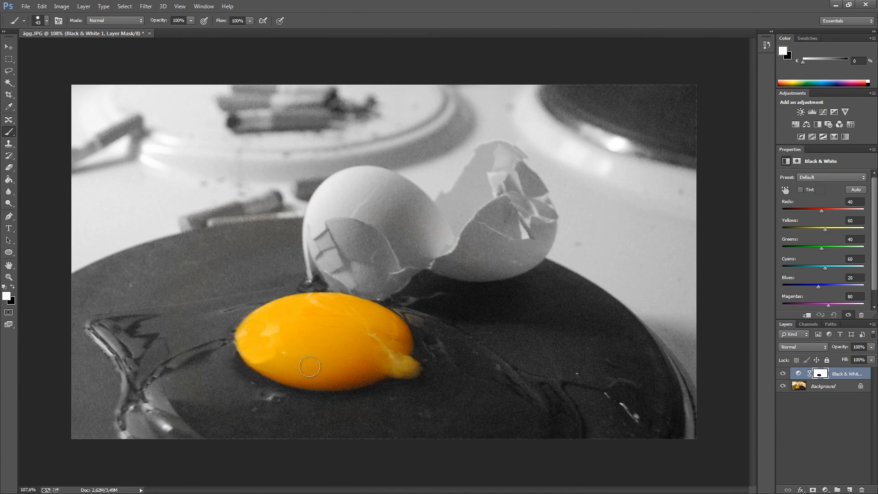